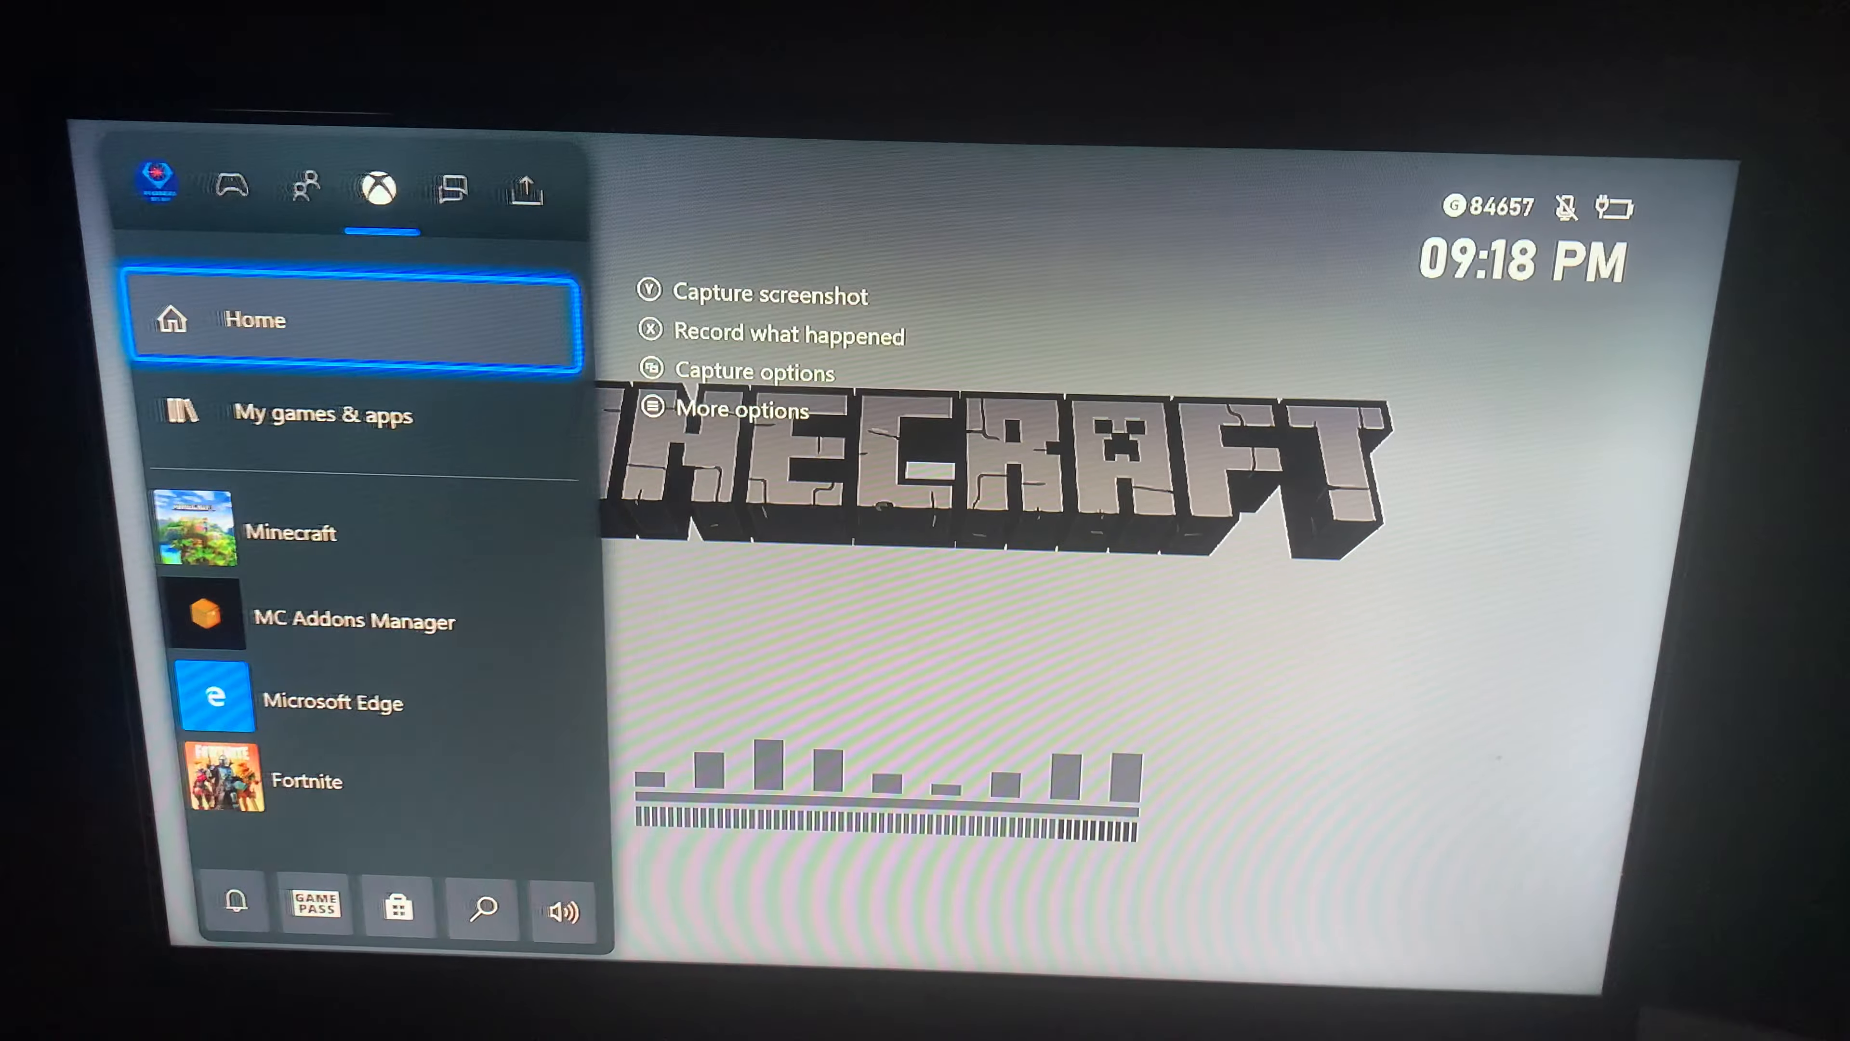
Launch Minecraft from the recently played games on the Xbox dashboard
{"action": "left_click", "coordinate": [146, 179]}
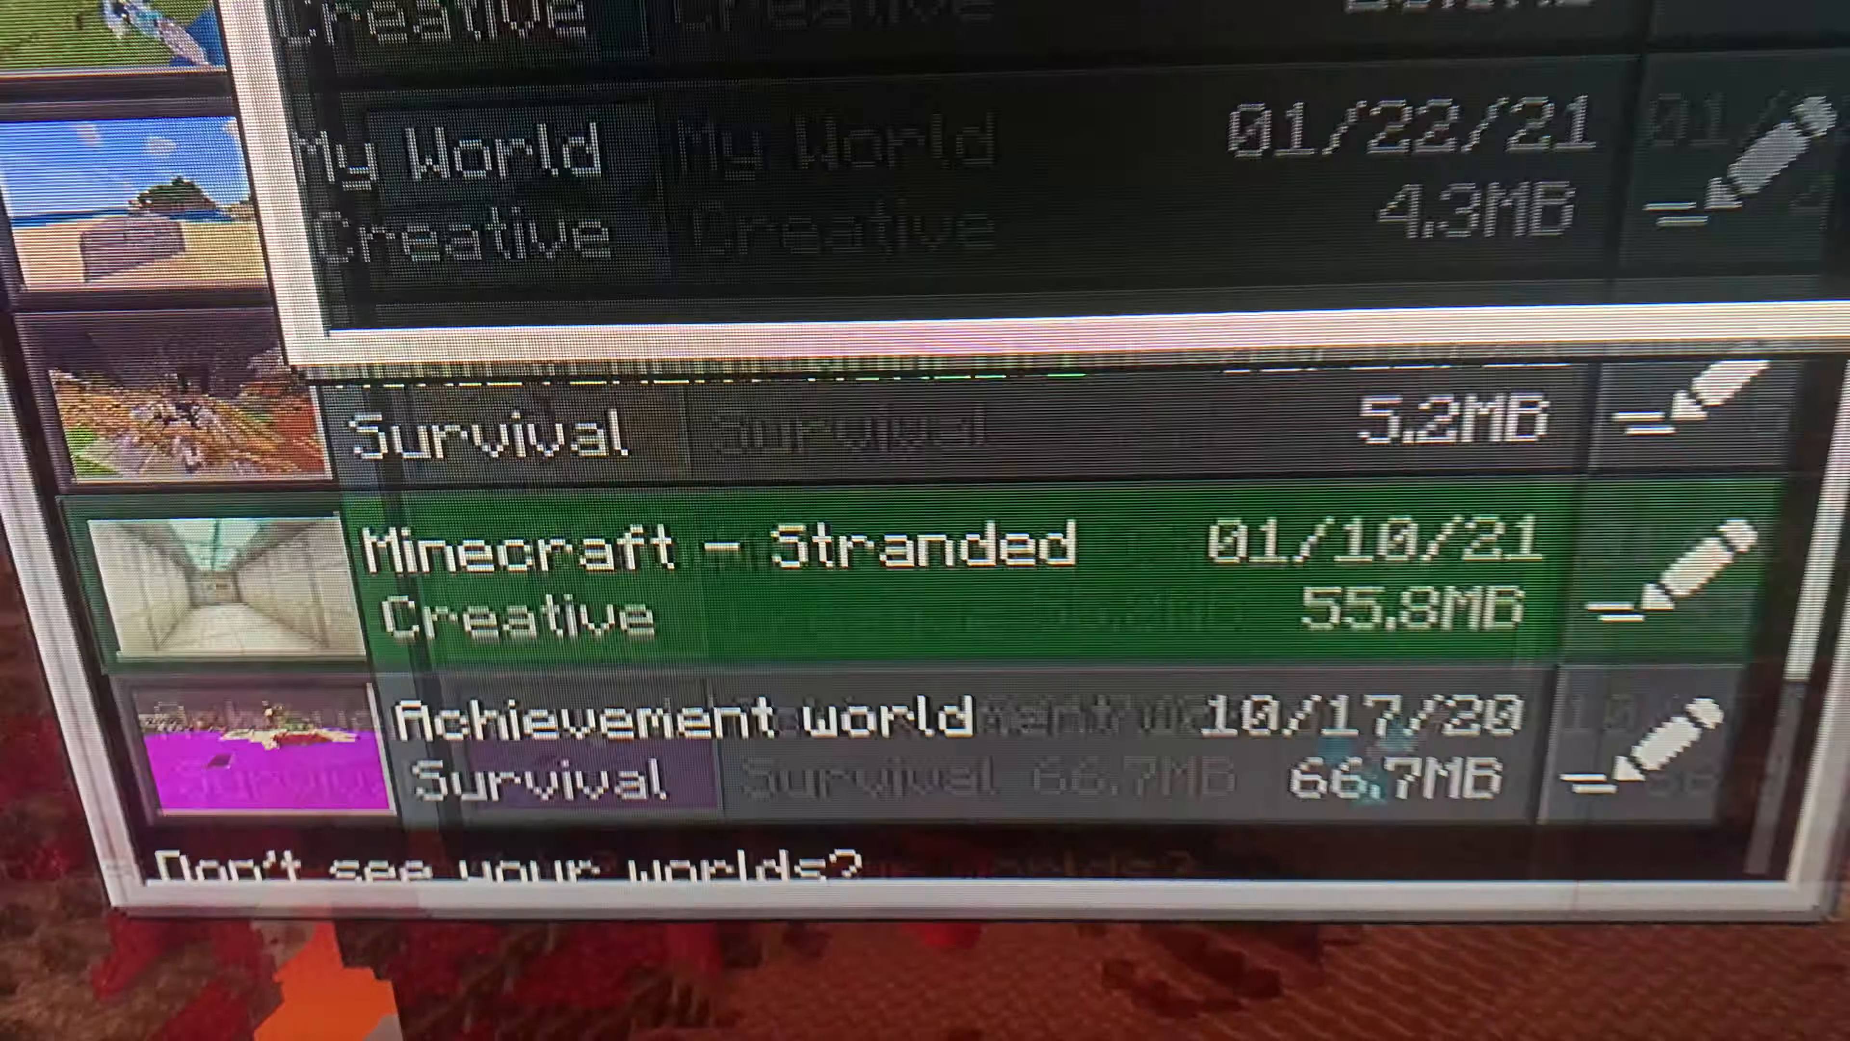
Load the 'Minecraft - Stranded' world from the Worlds list so its resource packs begin loading
{"action": "left_click", "coordinate": [708, 579]}
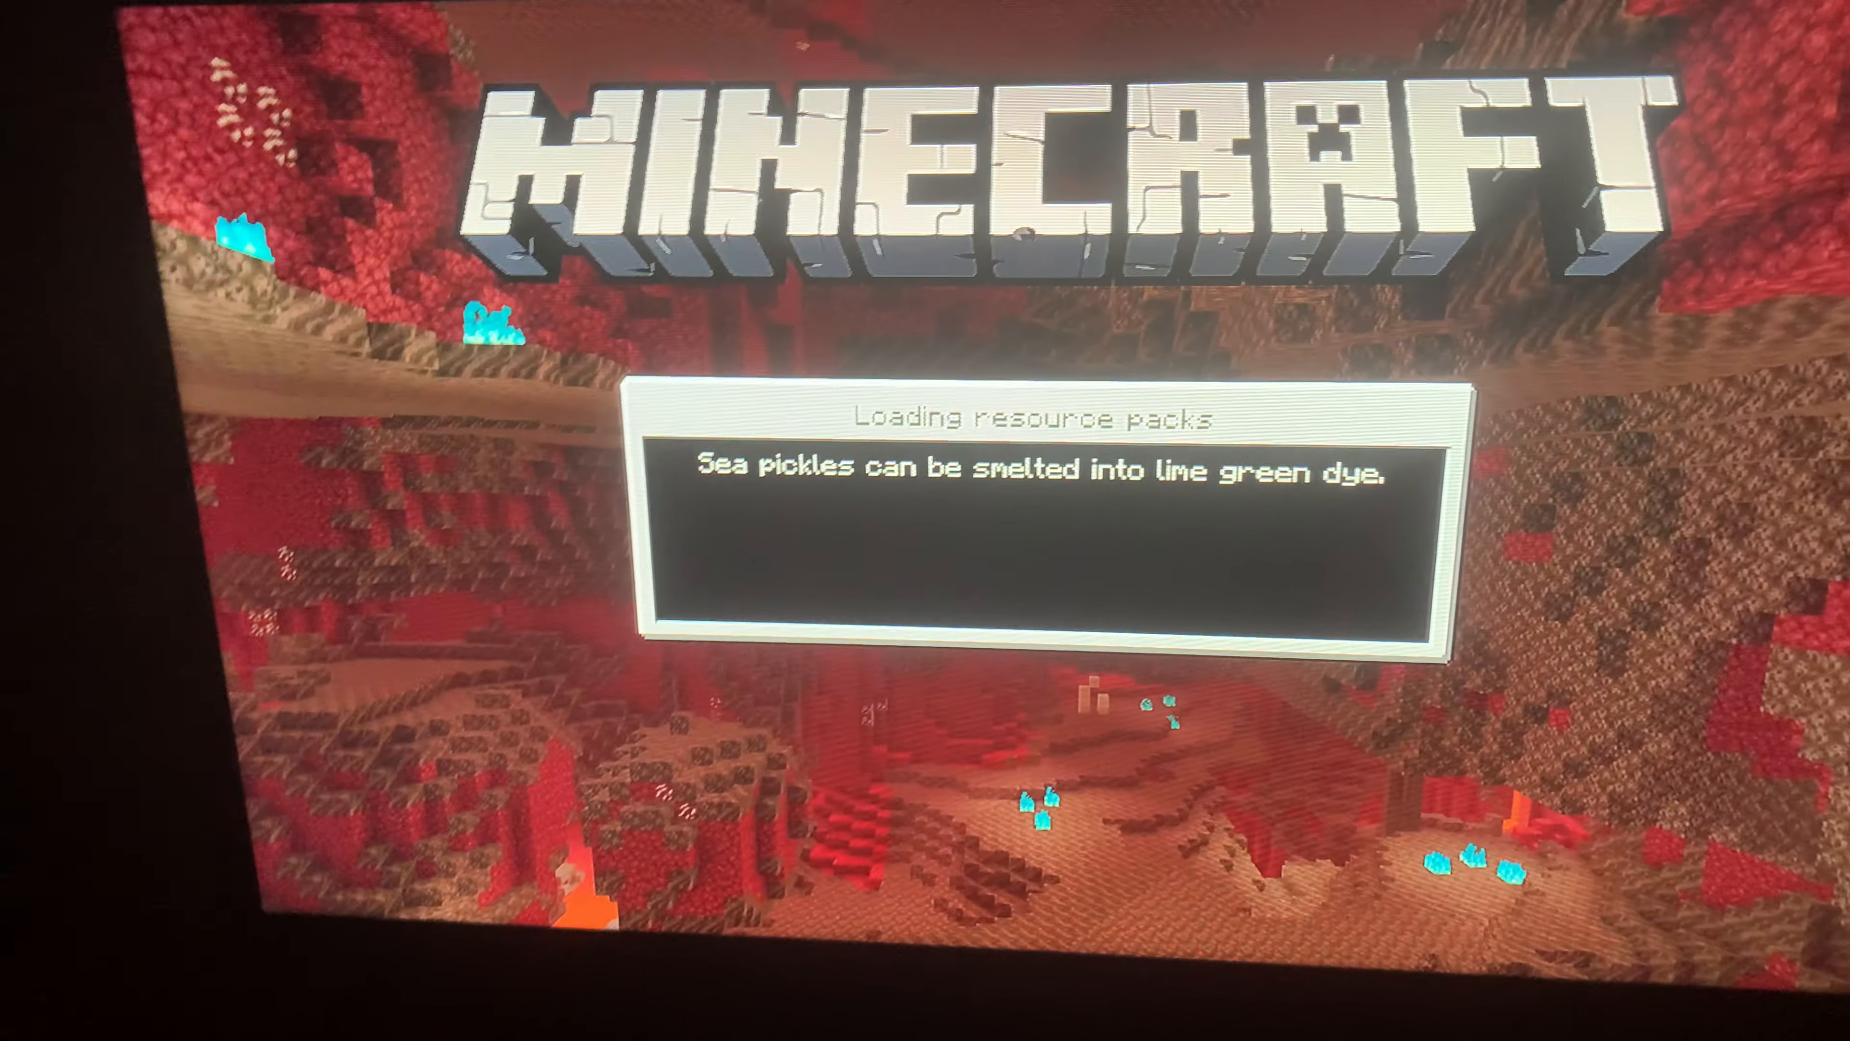